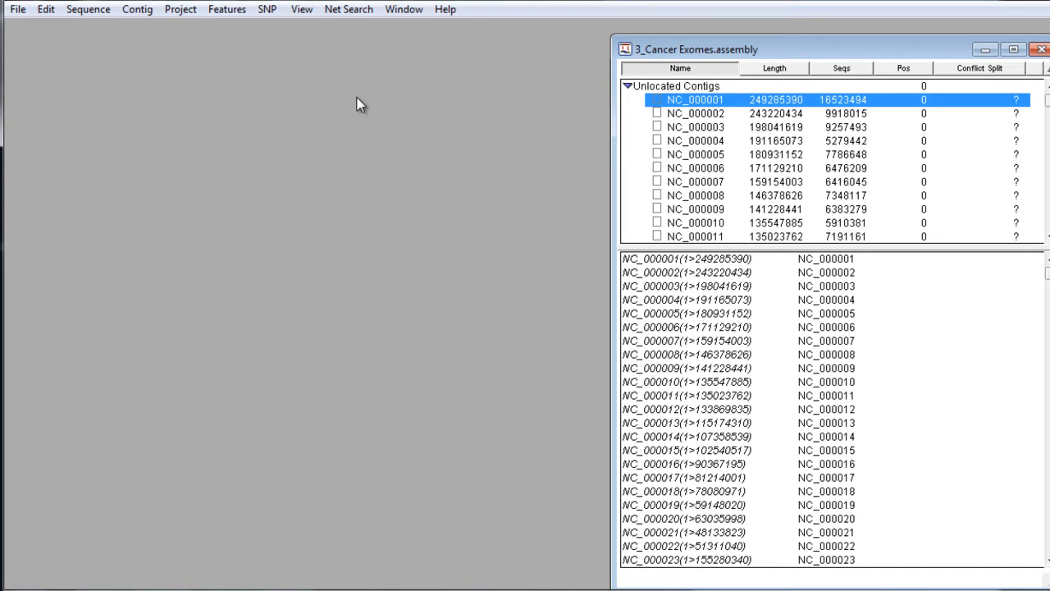
Step: Show the SNP Report for contig NC_000001 restricted to coding SNPs with P not ref at least 90
{"action": "left_click", "coordinate": [266, 10]}
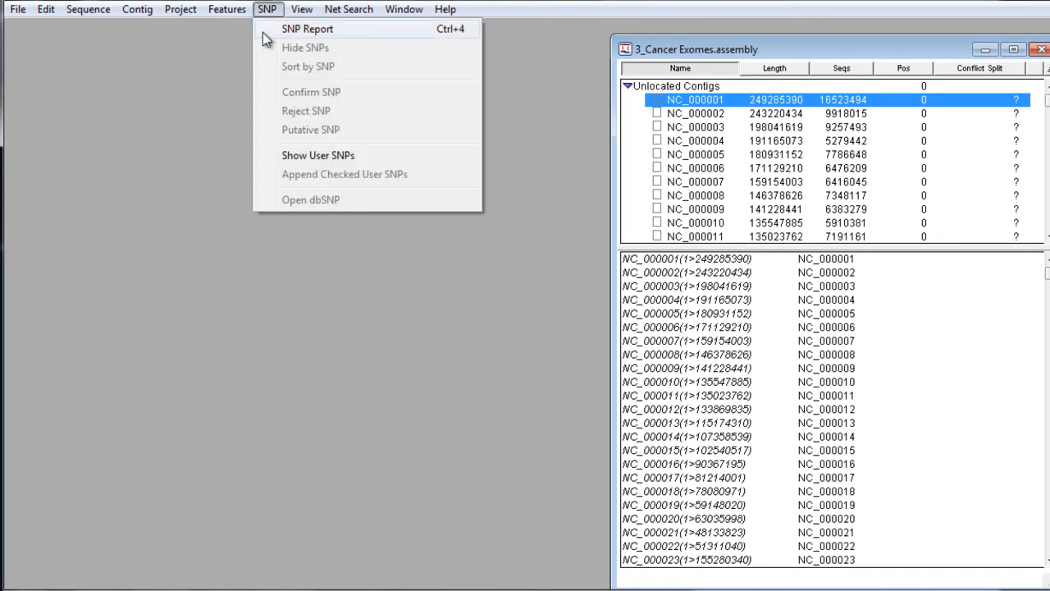
{"action": "left_click", "coordinate": [306, 30]}
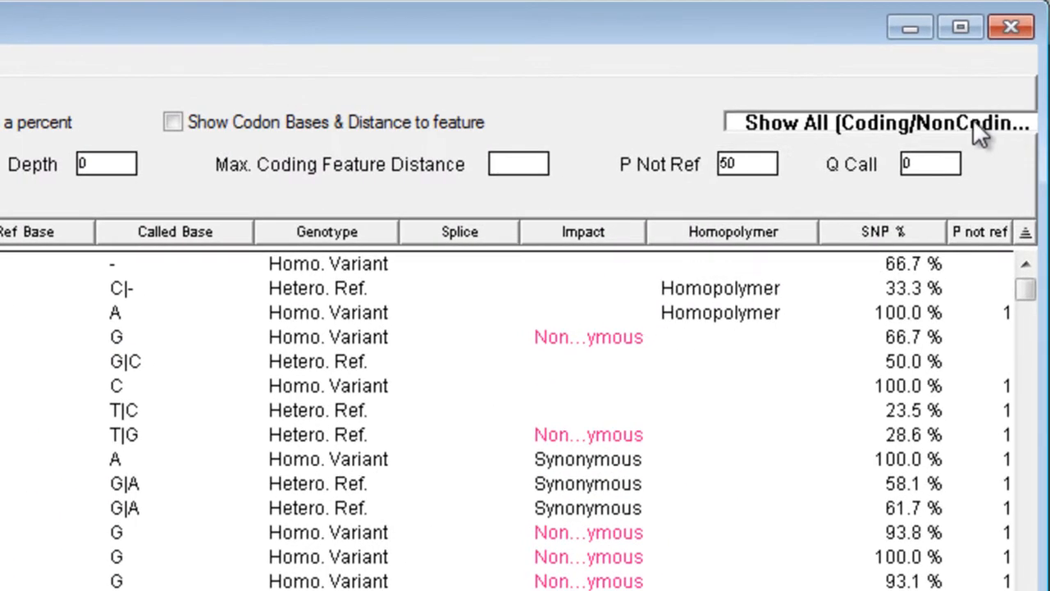
{"action": "left_click", "coordinate": [878, 122]}
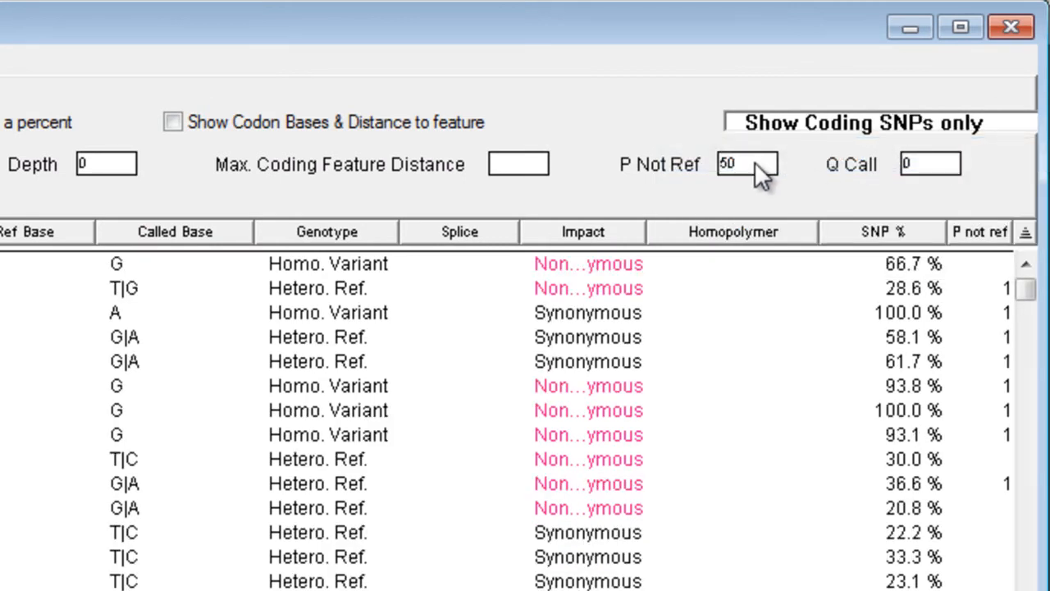
{"action": "type", "text": "90"}
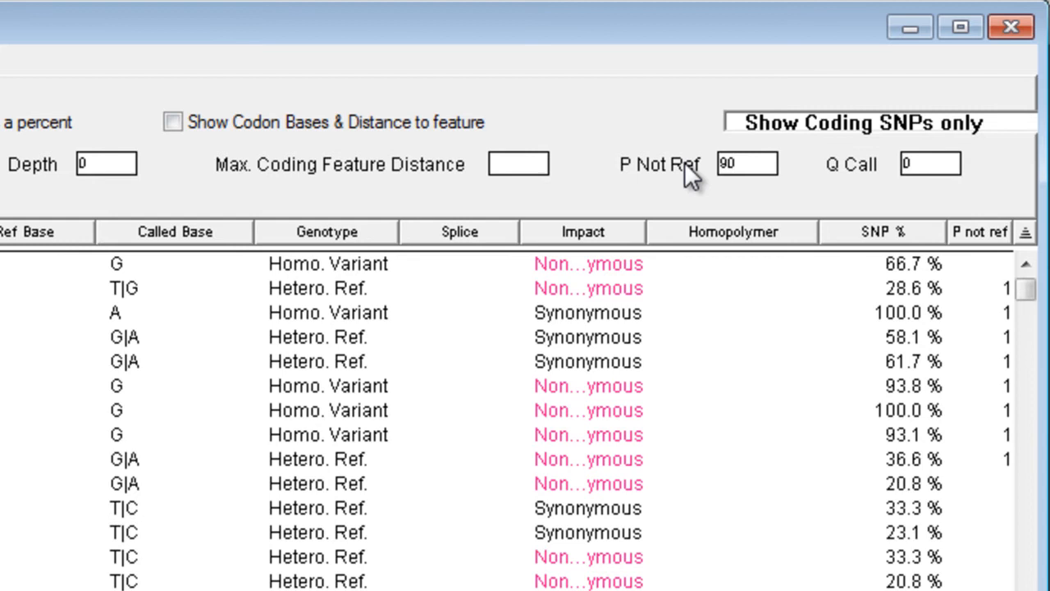
{"action": "left_click", "coordinate": [105, 164]}
{"action": "type", "text": "10"}
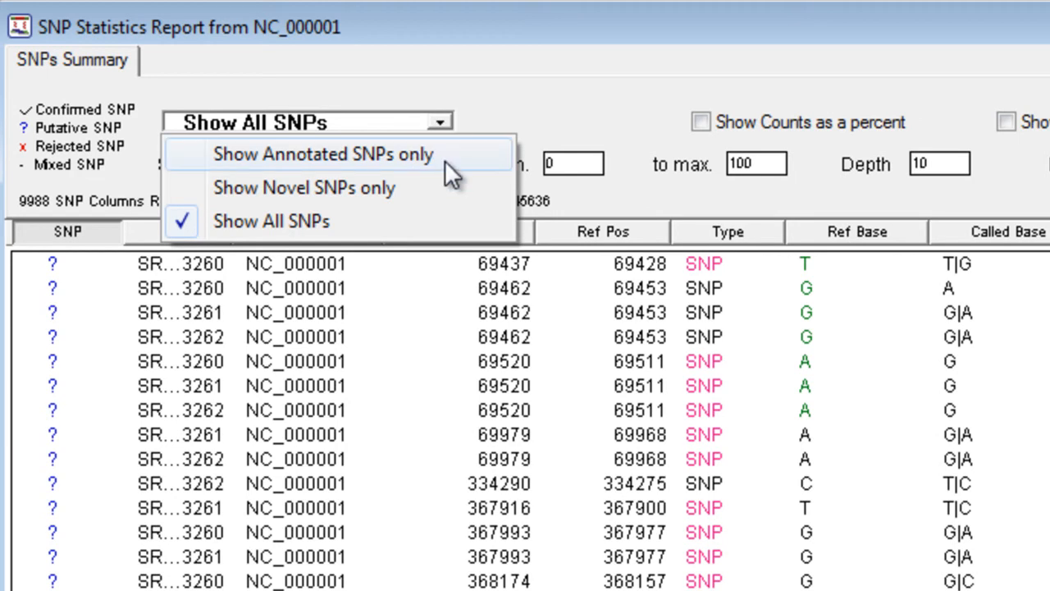
Step: Filter the report by SNP type down to novel SNPs only, leaving 1861 SNP columns
{"action": "left_click", "coordinate": [325, 154]}
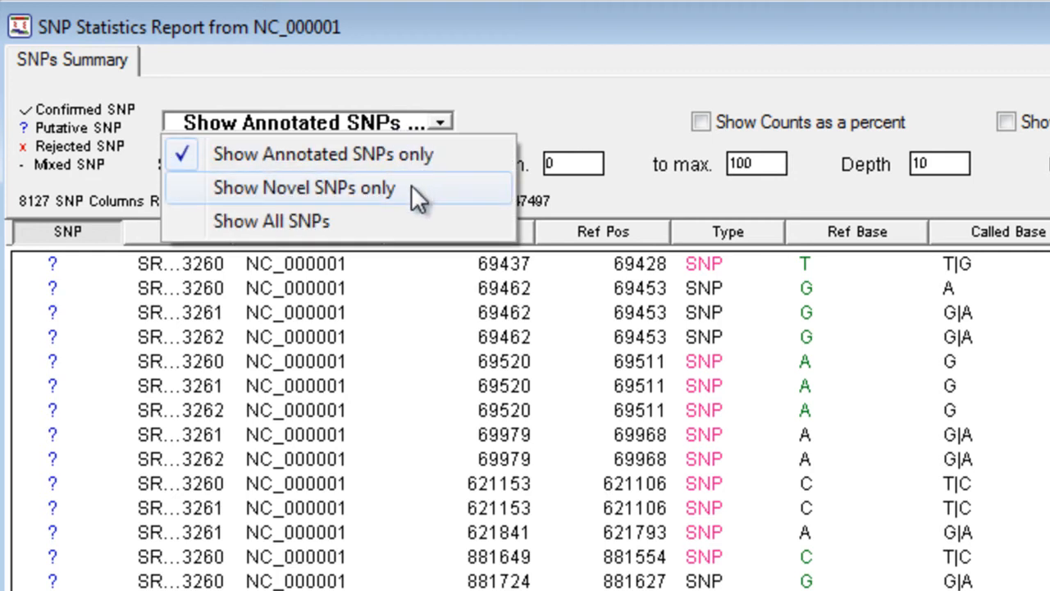
{"action": "left_click", "coordinate": [304, 187]}
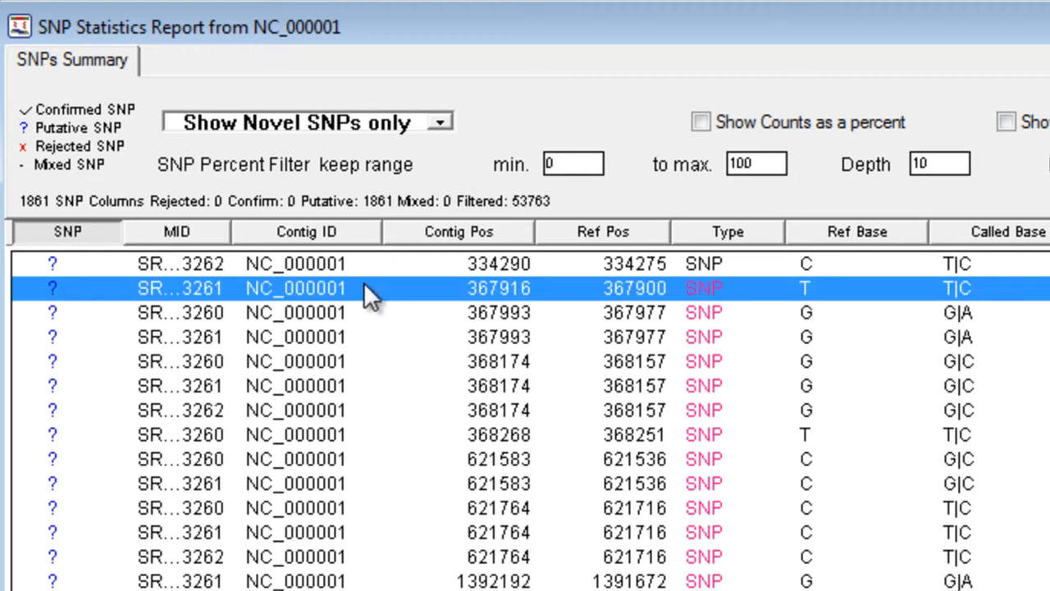
Step: Confirm all the selected novel coding SNP rows via Confirm SNP
{"action": "right_click", "coordinate": [369, 288]}
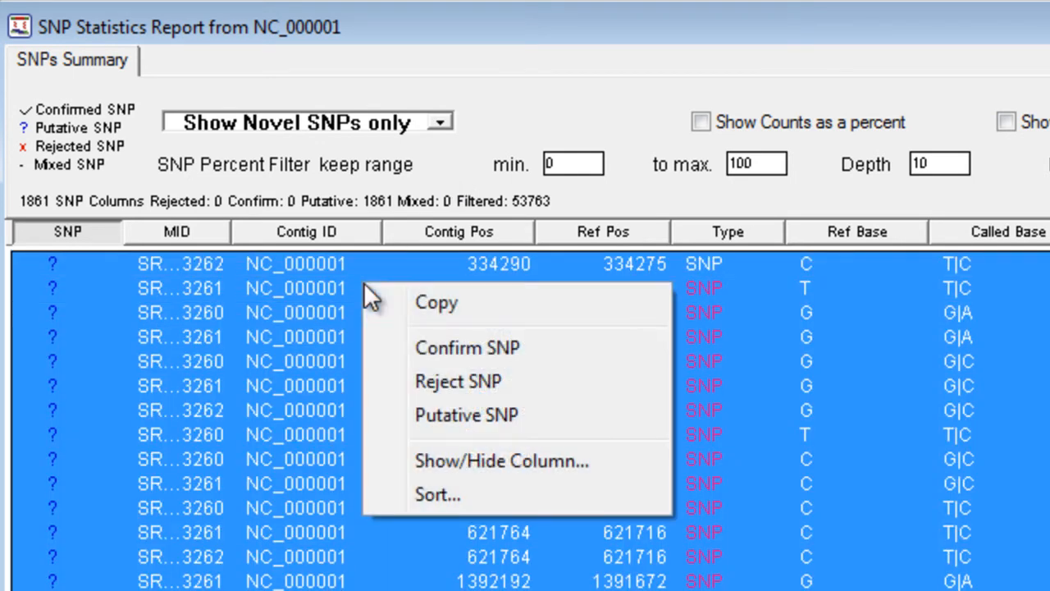
{"action": "left_click", "coordinate": [466, 347]}
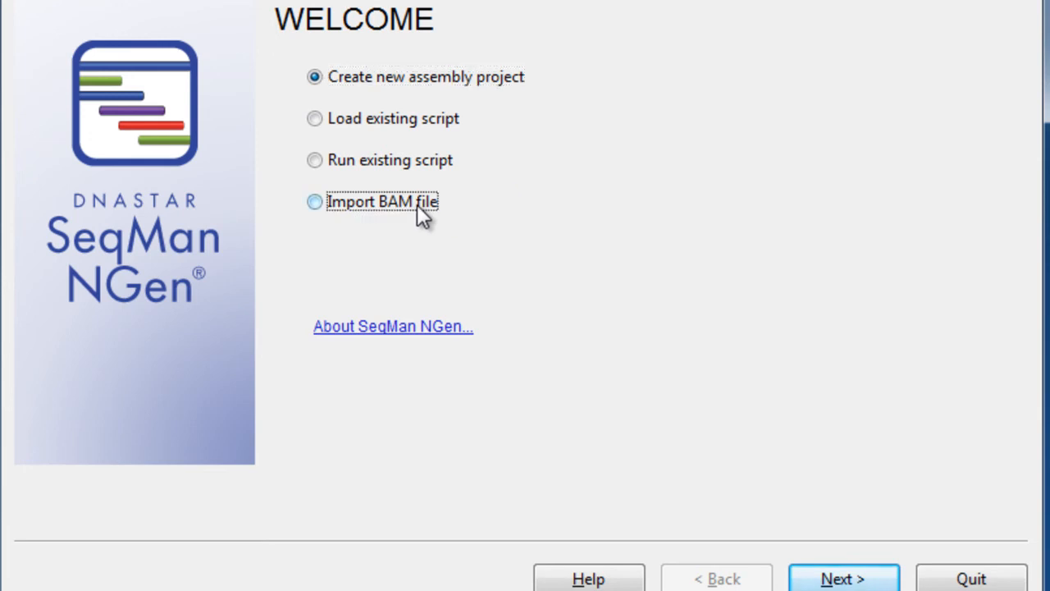
Step: Import the BAM file and launch a diploid SNP recalculation on the 3_Cancer Exomes assembly
{"action": "left_click", "coordinate": [843, 578]}
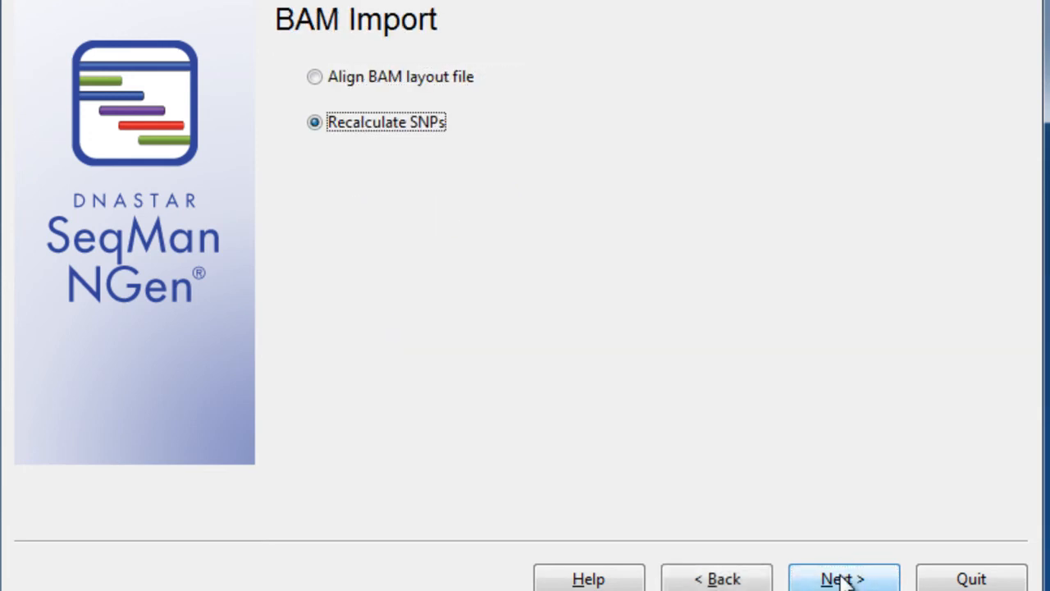
{"action": "mouse_move", "coordinate": [640, 310]}
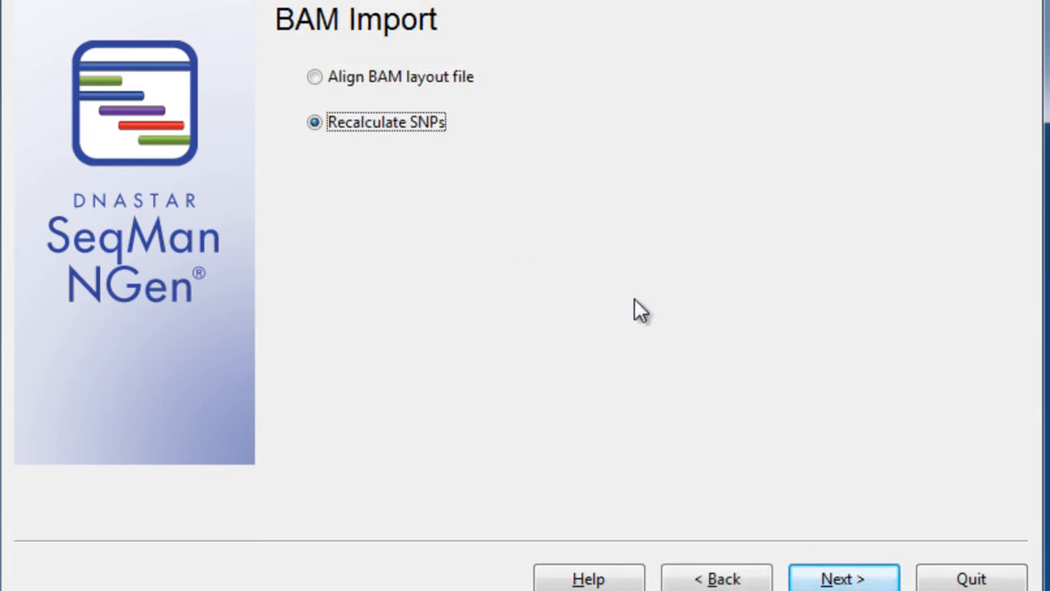
{"action": "left_click", "coordinate": [844, 578]}
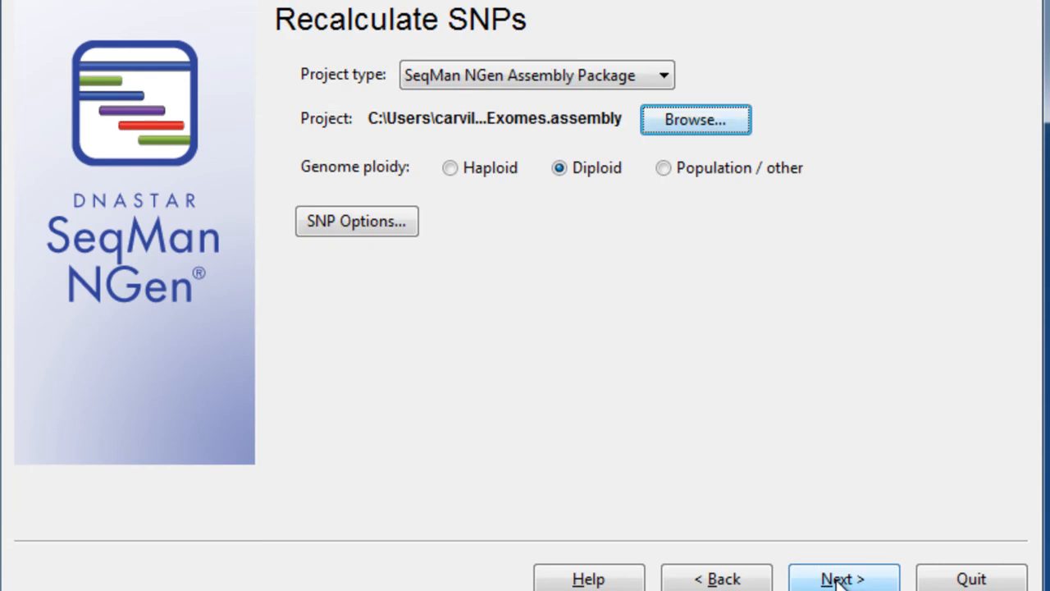
{"action": "mouse_move", "coordinate": [501, 111]}
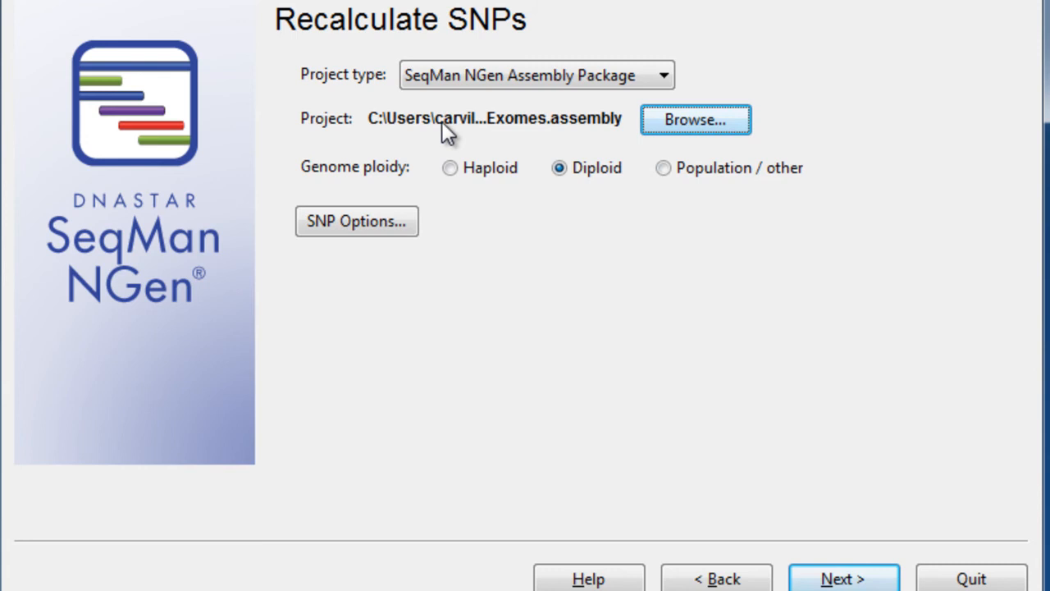
{"action": "mouse_move", "coordinate": [804, 542]}
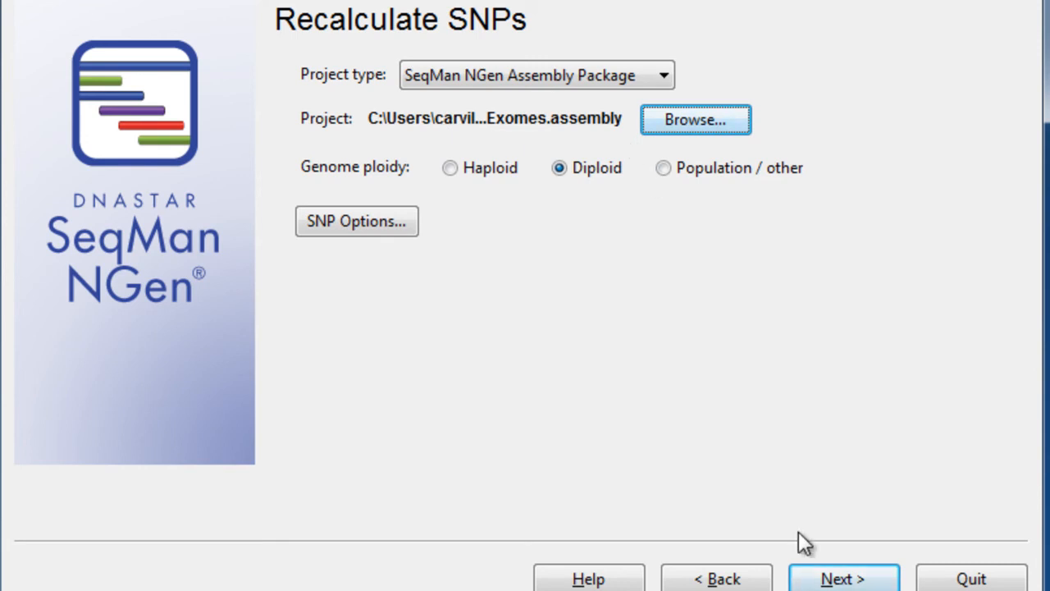
{"action": "left_click", "coordinate": [844, 577]}
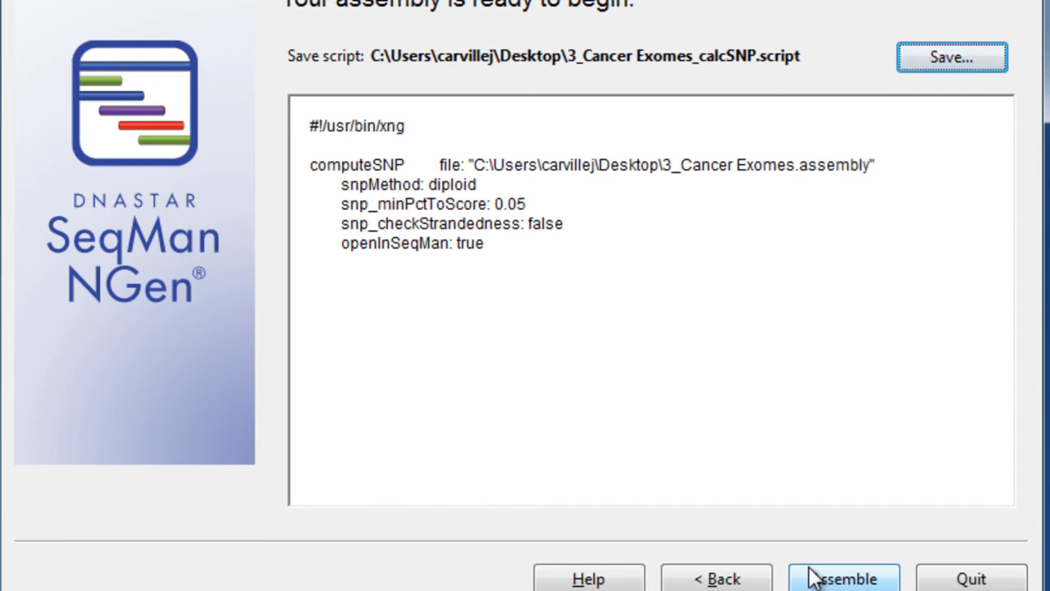
{"action": "left_click", "coordinate": [843, 577]}
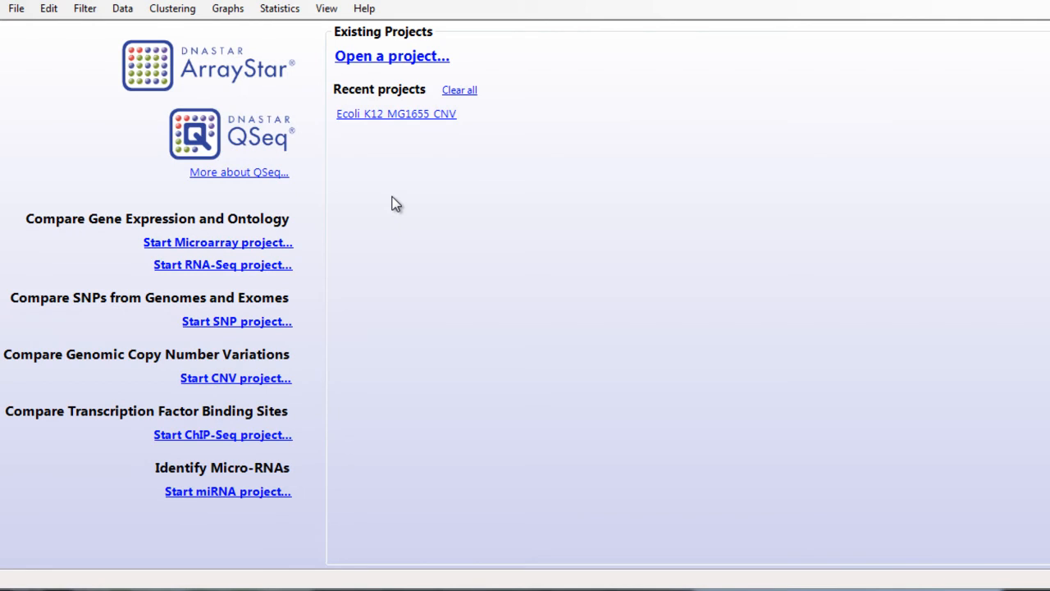
Step: Start a SNP project with the three 3_Cancer Exomes.assembly experiments added from the NGen assembly folder
{"action": "left_click", "coordinate": [237, 320]}
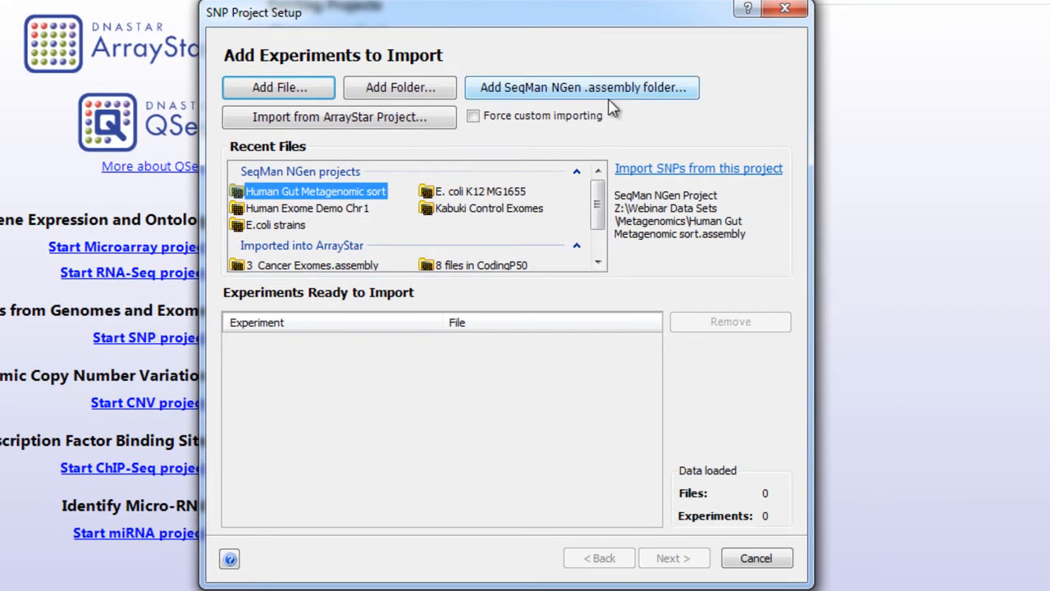
{"action": "left_click", "coordinate": [580, 87]}
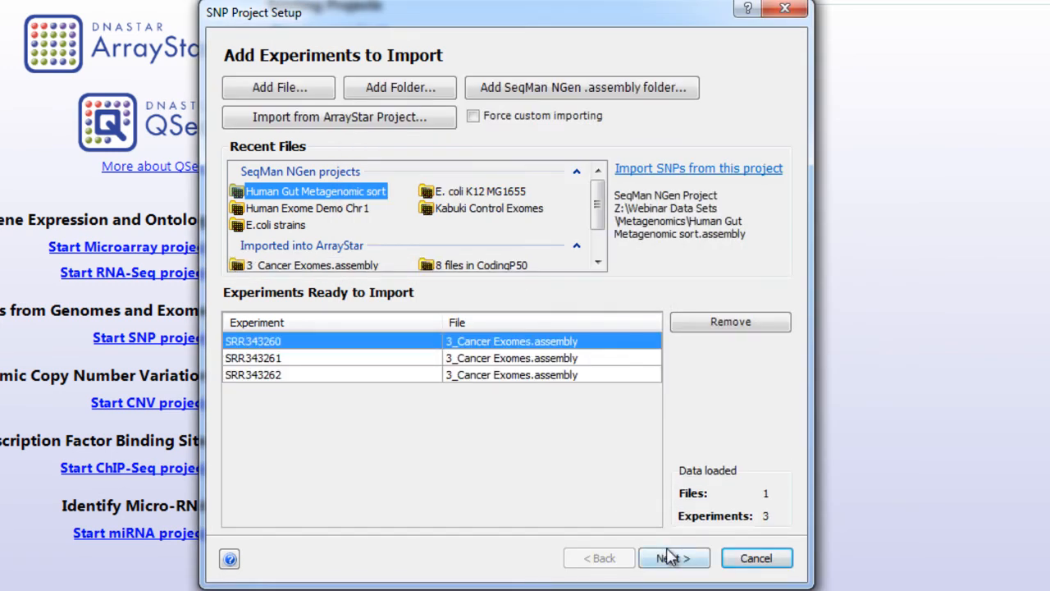
{"action": "left_click", "coordinate": [673, 557]}
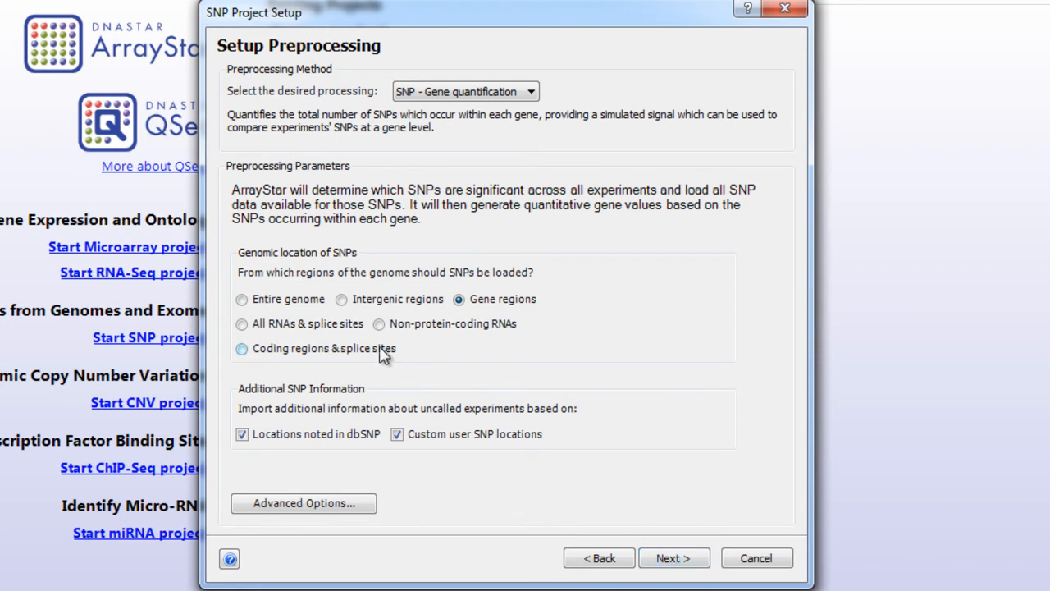
Step: Load SNPs from coding regions and splice sites and bring up the advanced import options
{"action": "left_click", "coordinate": [241, 348]}
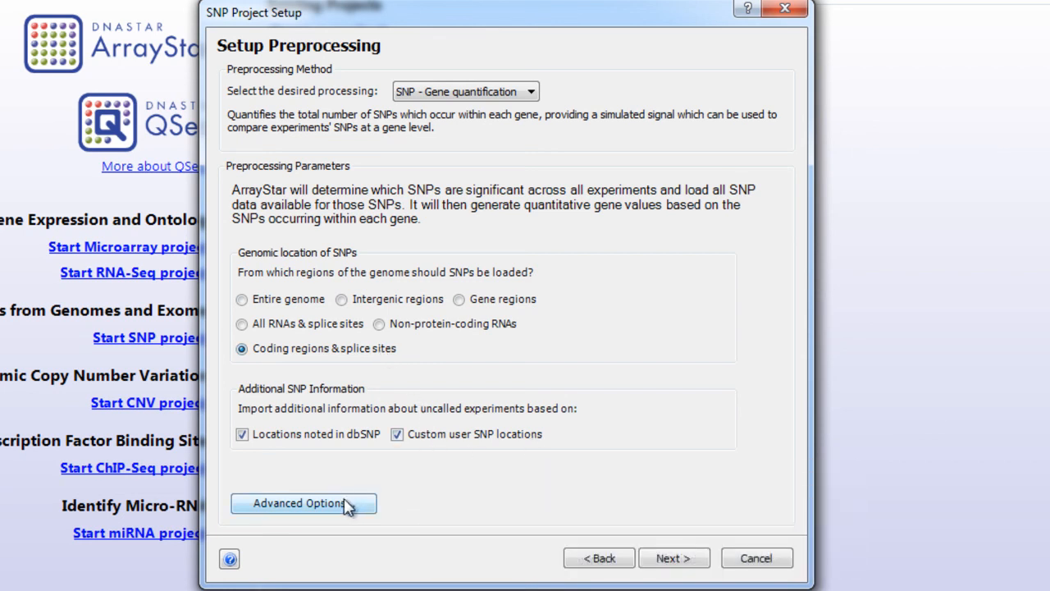
{"action": "left_click", "coordinate": [302, 502]}
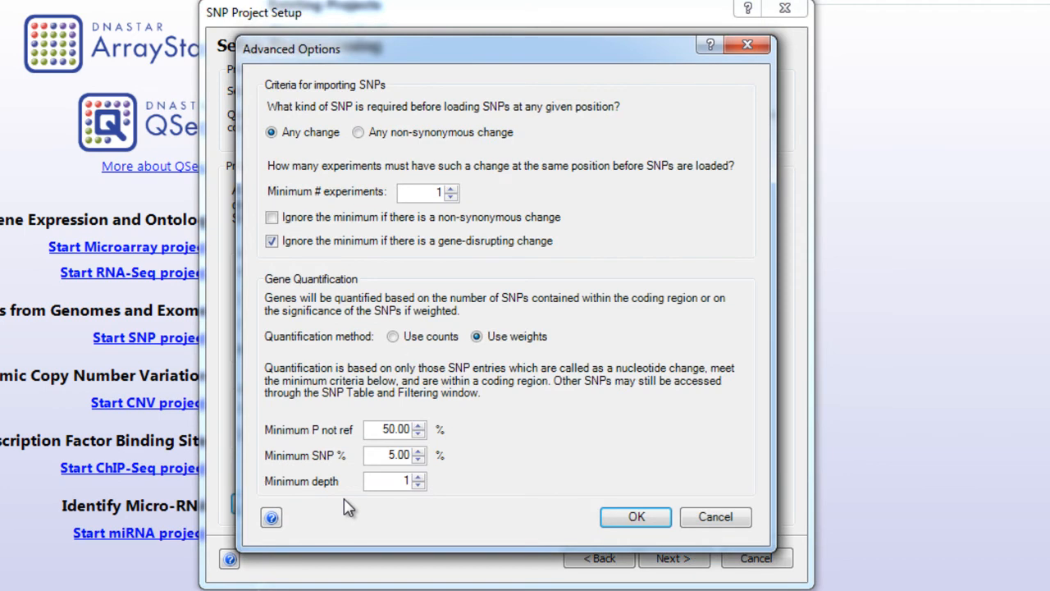
Step: Set minimum P not ref 90 and minimum depth 10, then begin preprocessing the imported experiments
{"action": "triple_click", "coordinate": [393, 430]}
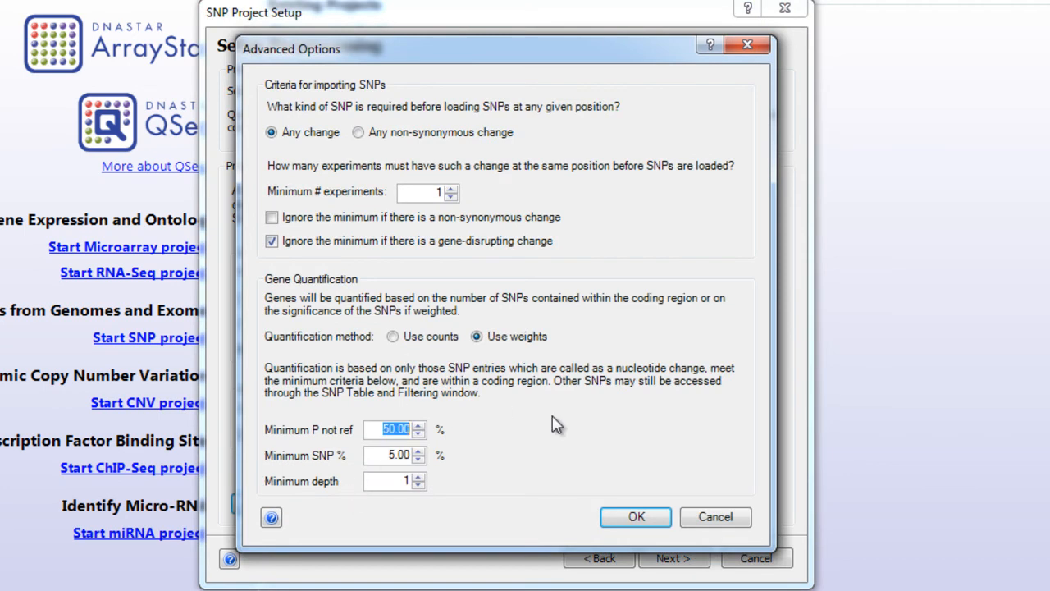
{"action": "type", "text": "90"}
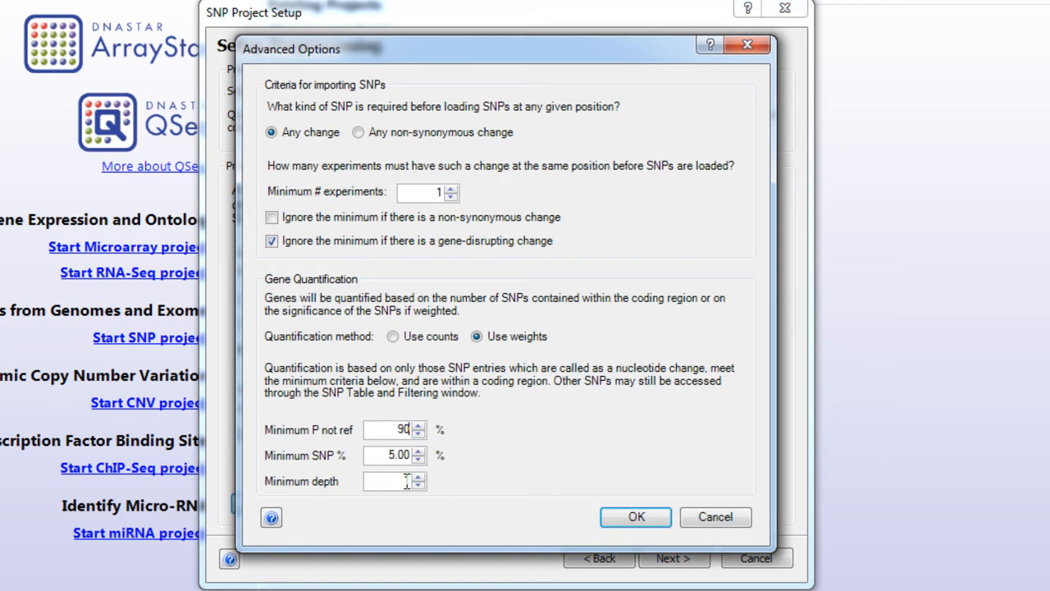
{"action": "type", "text": "10"}
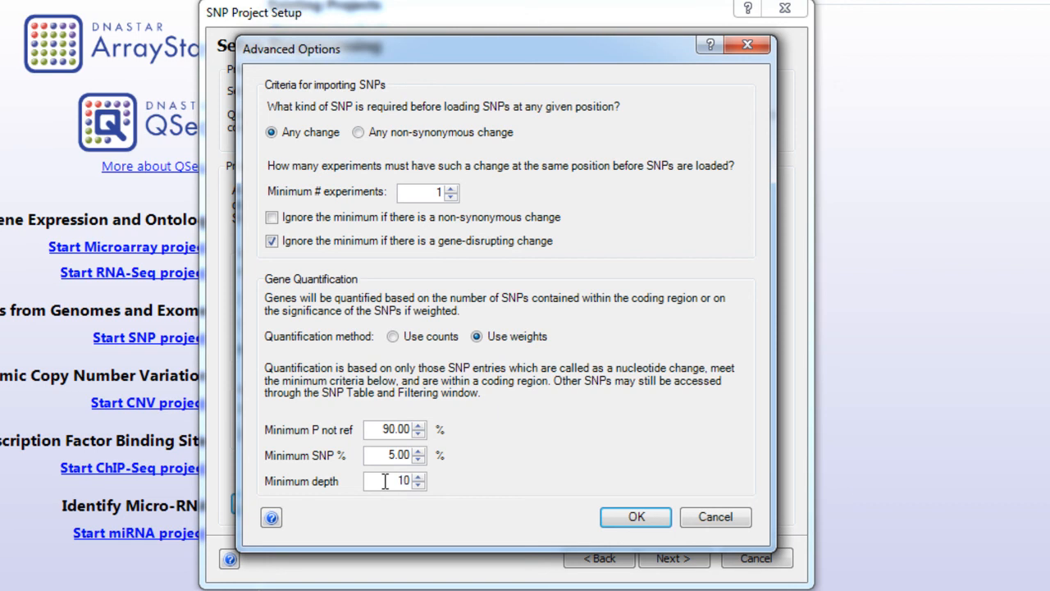
{"action": "left_click", "coordinate": [636, 515]}
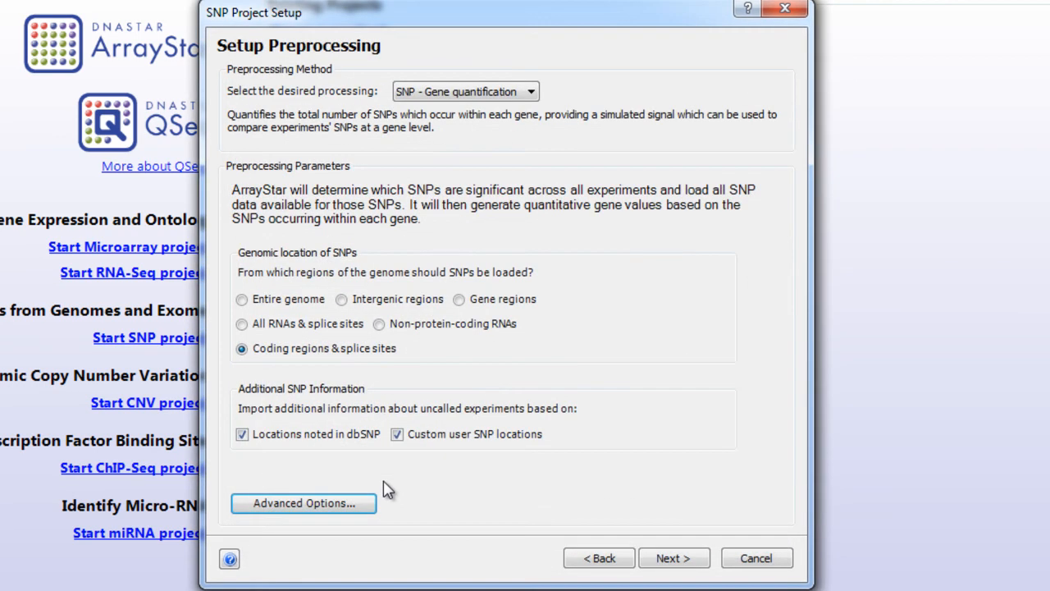
{"action": "left_click", "coordinate": [672, 558]}
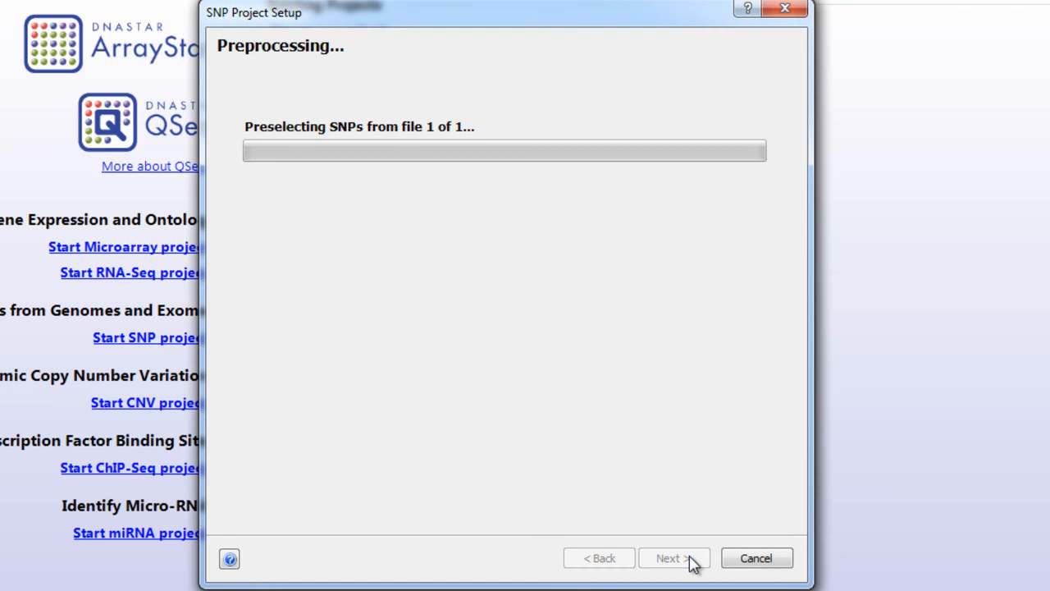